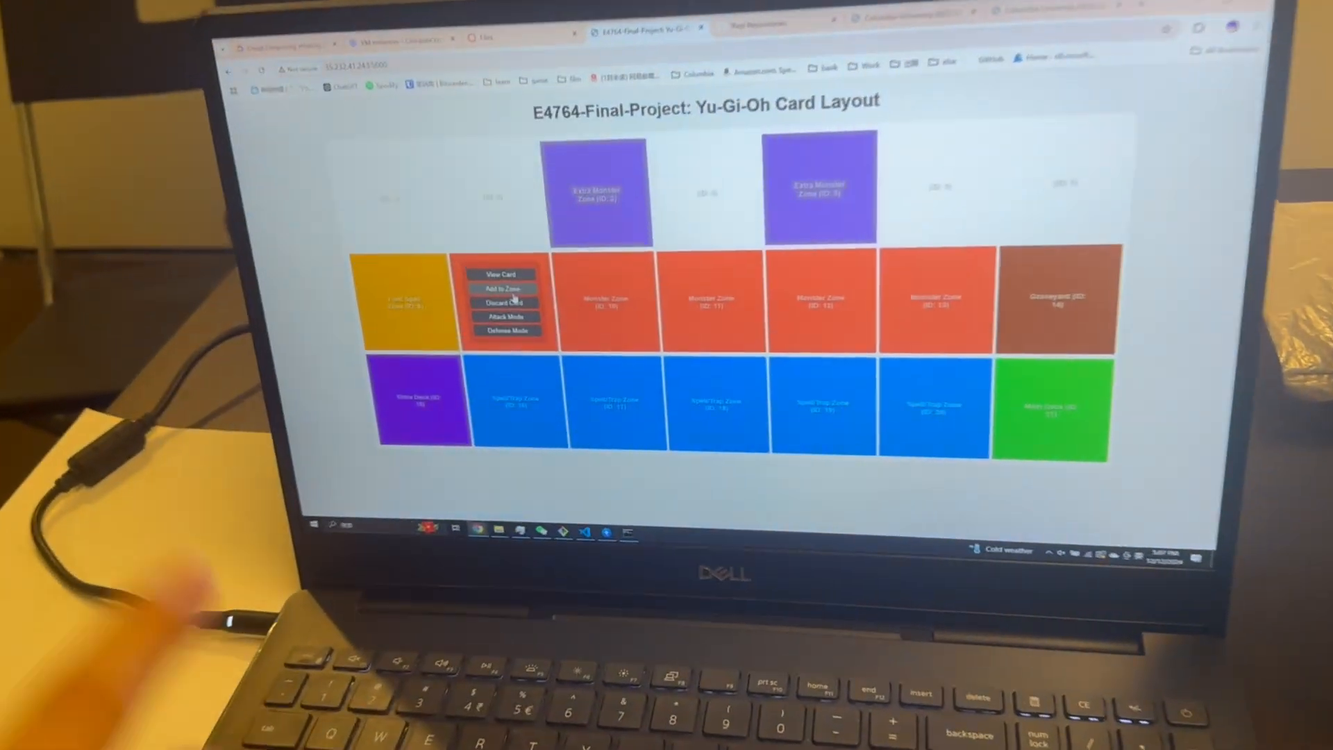
# - Add 43227.jpg to the first Monster Zone and 96540.jpg to the second via Add to Zone
pyautogui.click(504, 289)
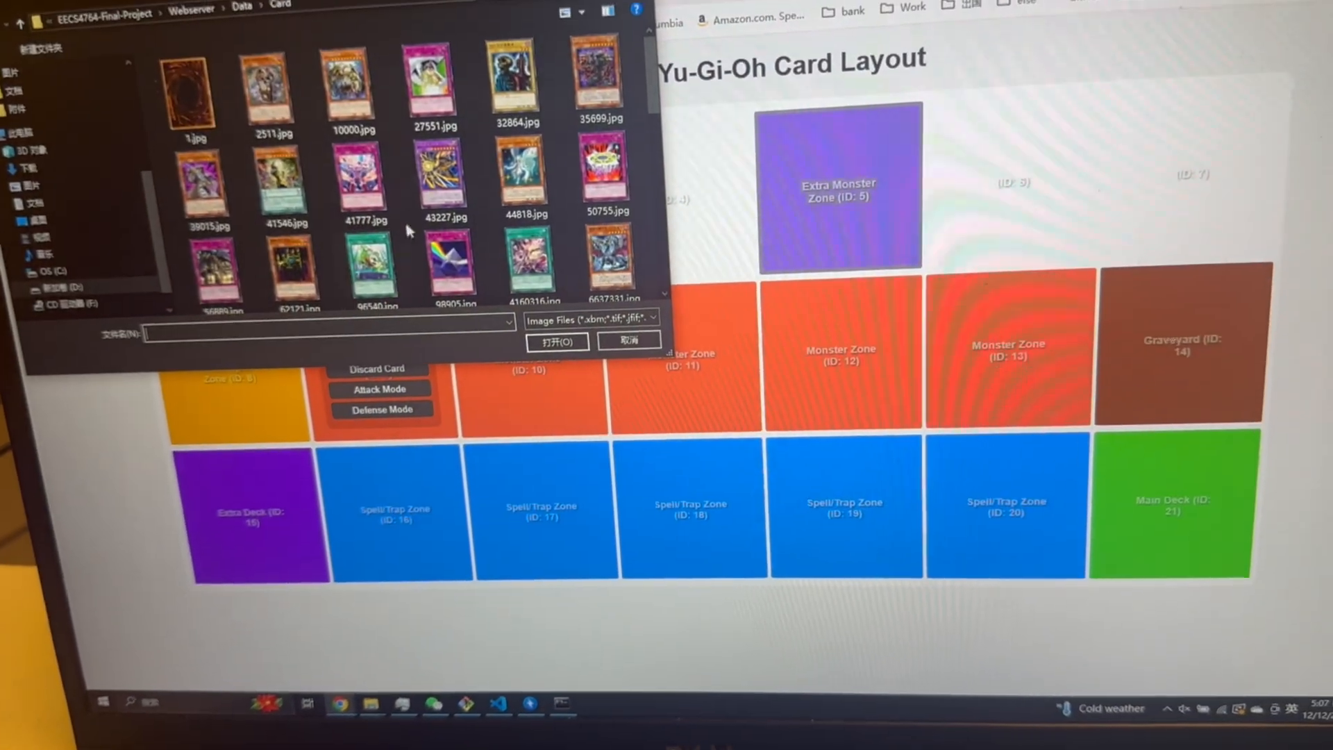
pyautogui.click(445, 176)
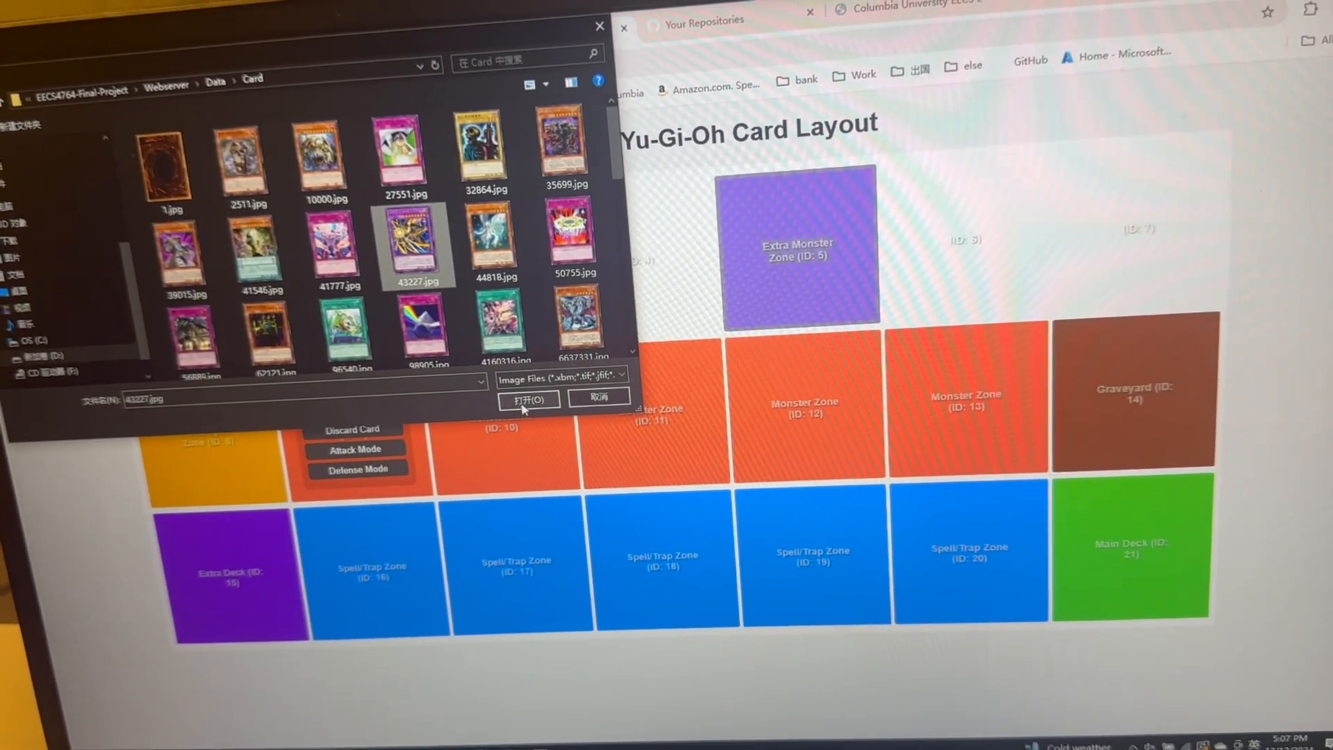
pyautogui.click(528, 400)
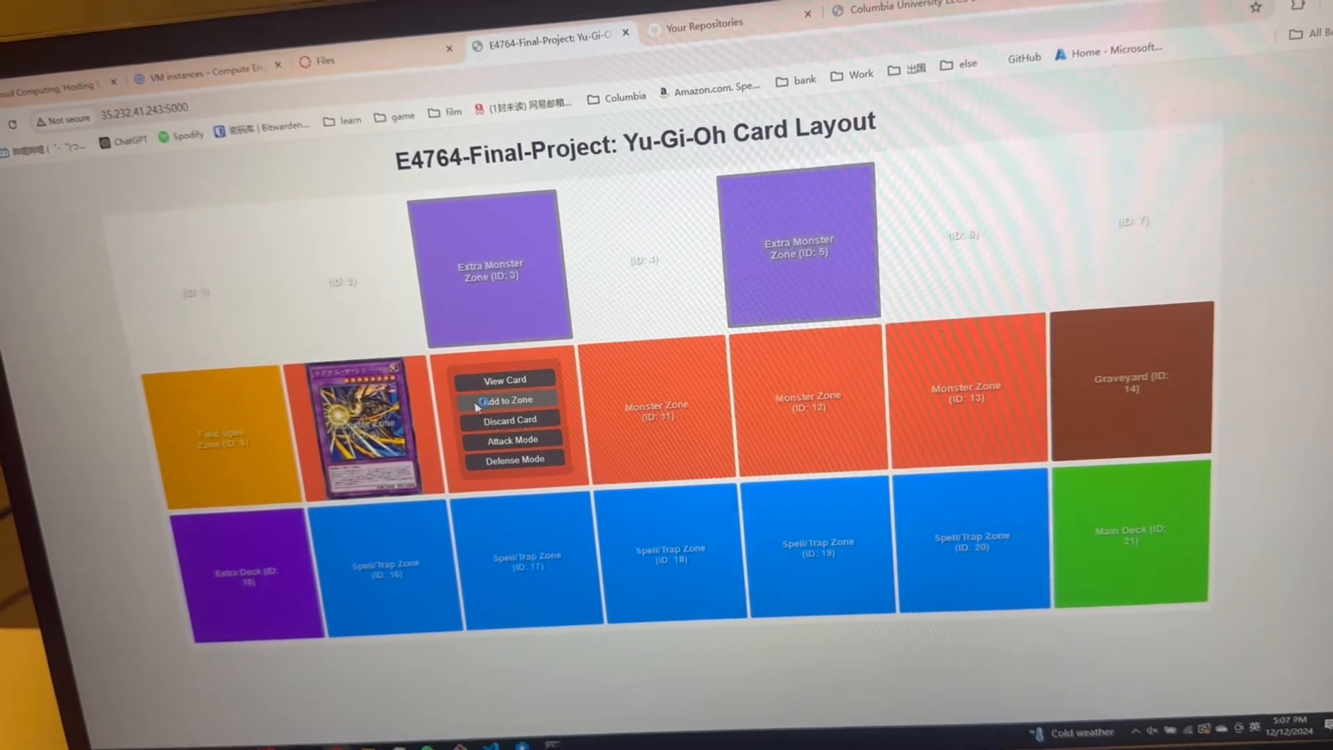
pyautogui.click(507, 400)
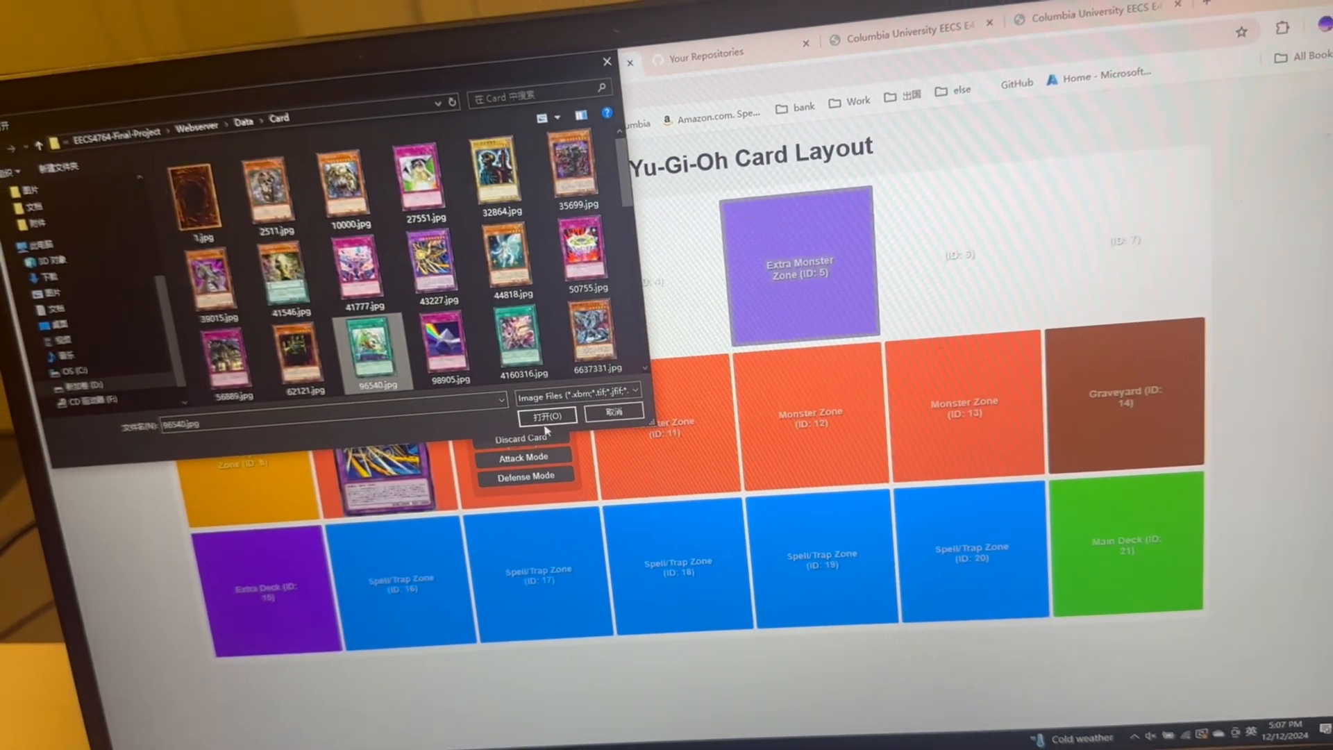
pyautogui.click(546, 416)
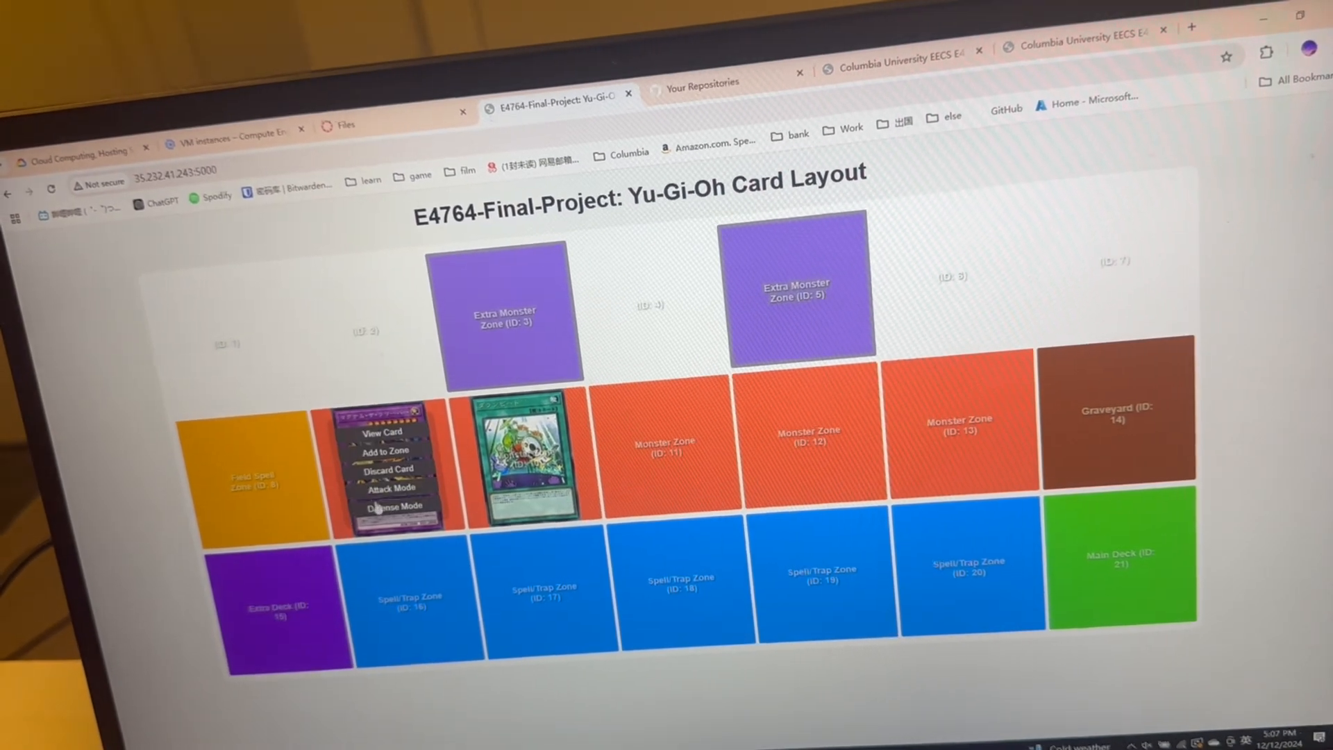